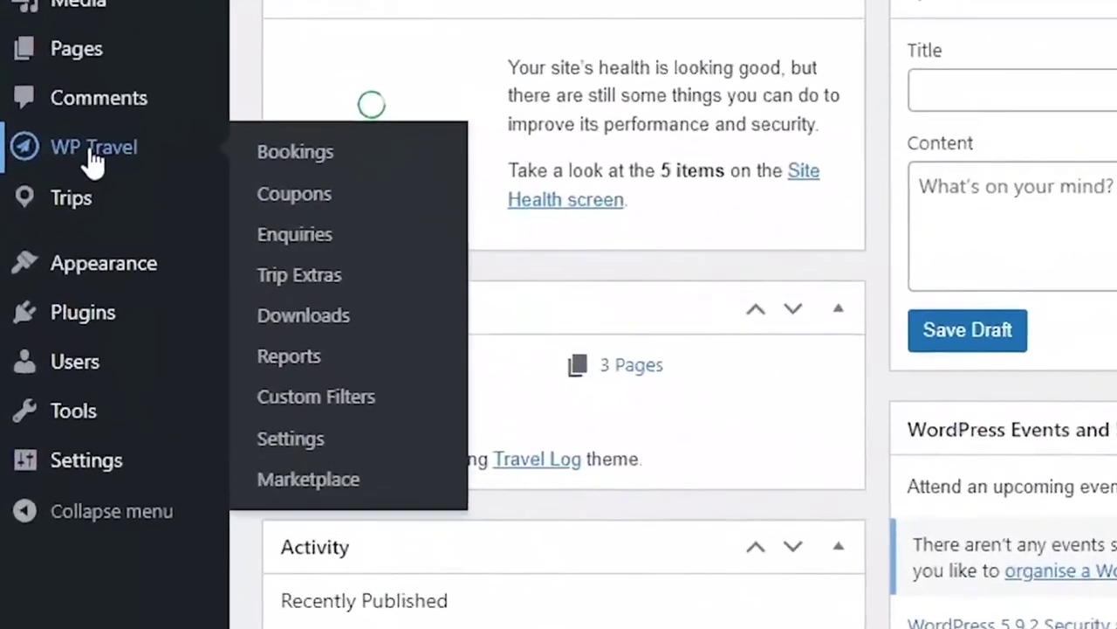
Step: Show the WP Travel Modules Settings with the Pro Modules list expanded, all modules enabled
click(290, 439)
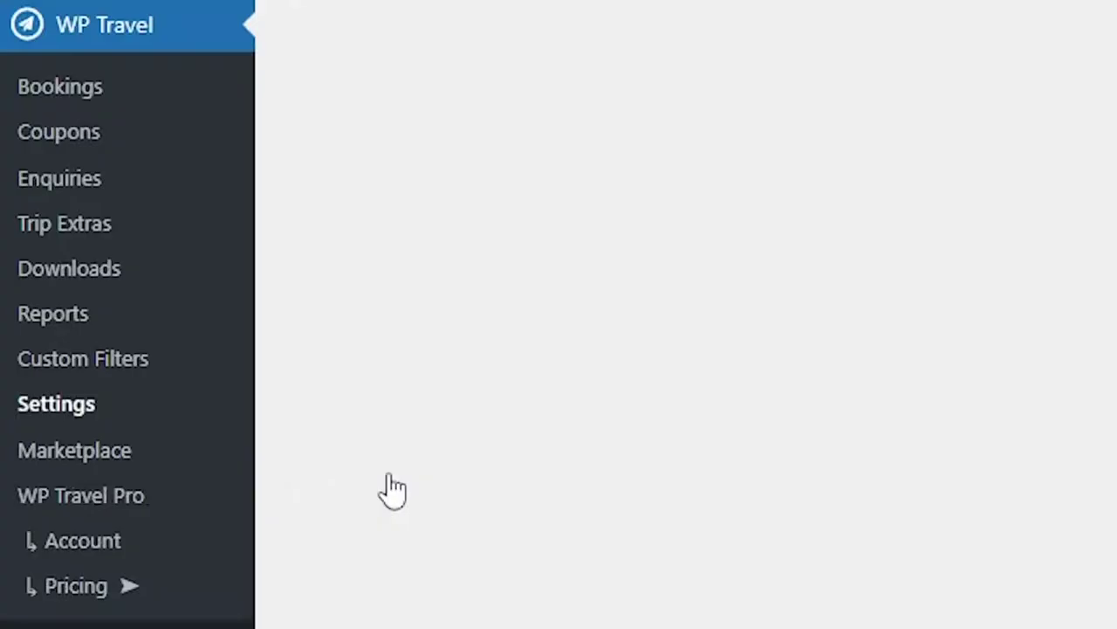
click(56, 404)
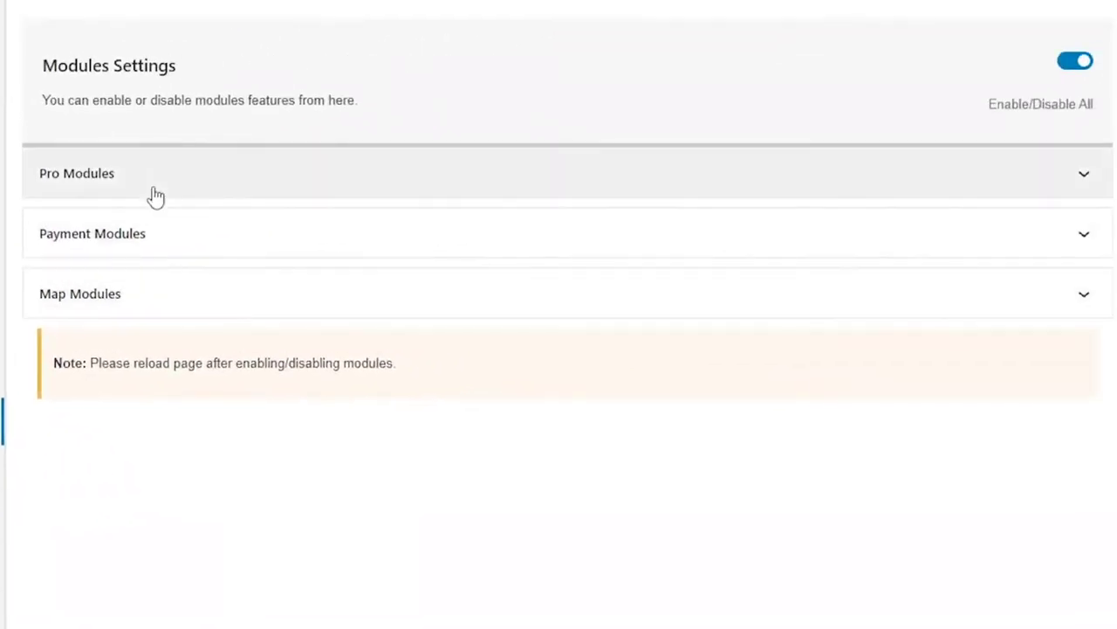
click(76, 173)
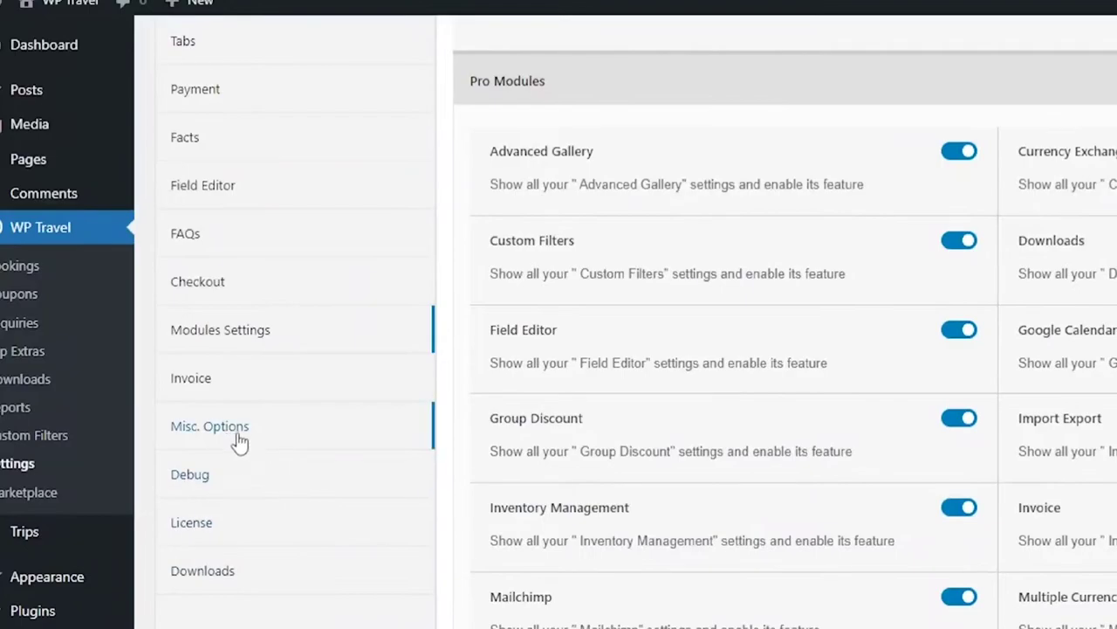
Step: In Misc. Options, choose the heart icon for Add to wishlist under Wishlists Options
click(210, 426)
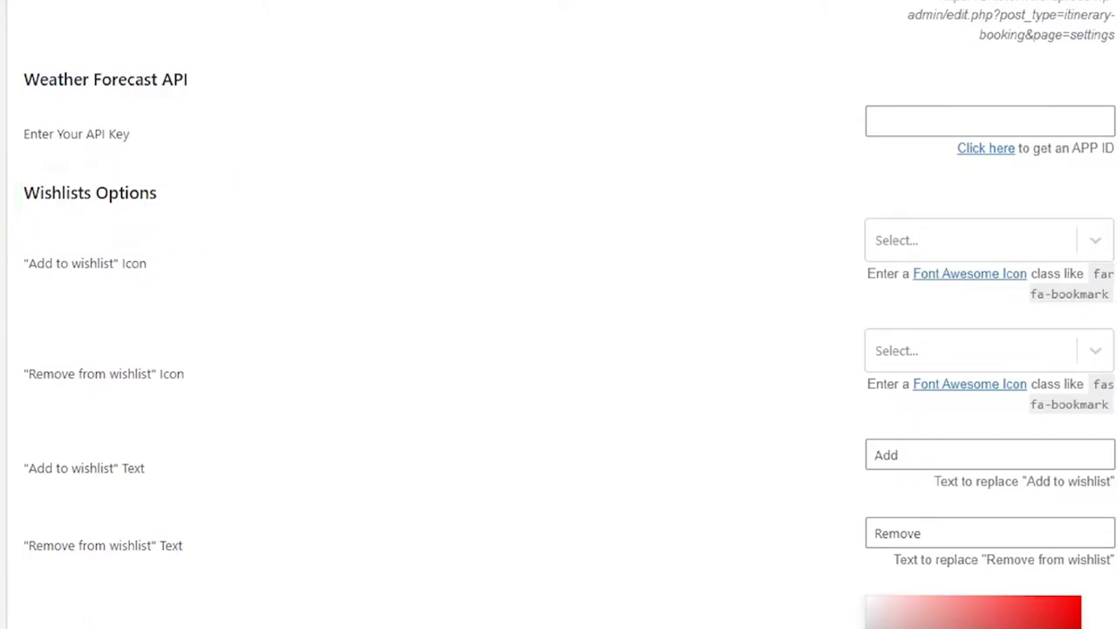
click(987, 241)
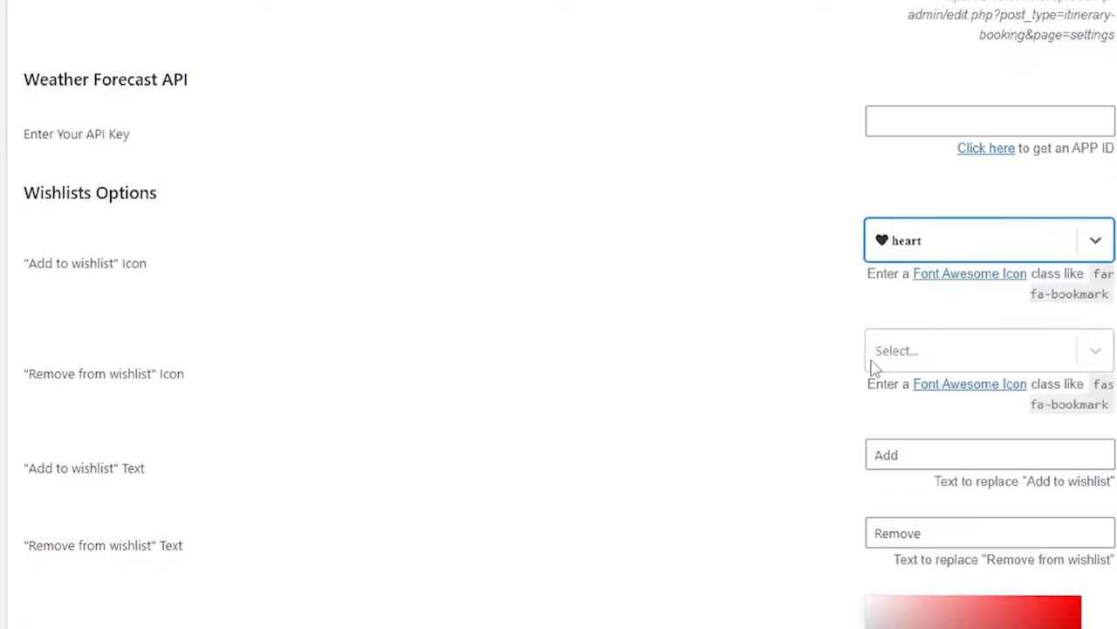
mouse_move(817, 358)
text( to whish list?)
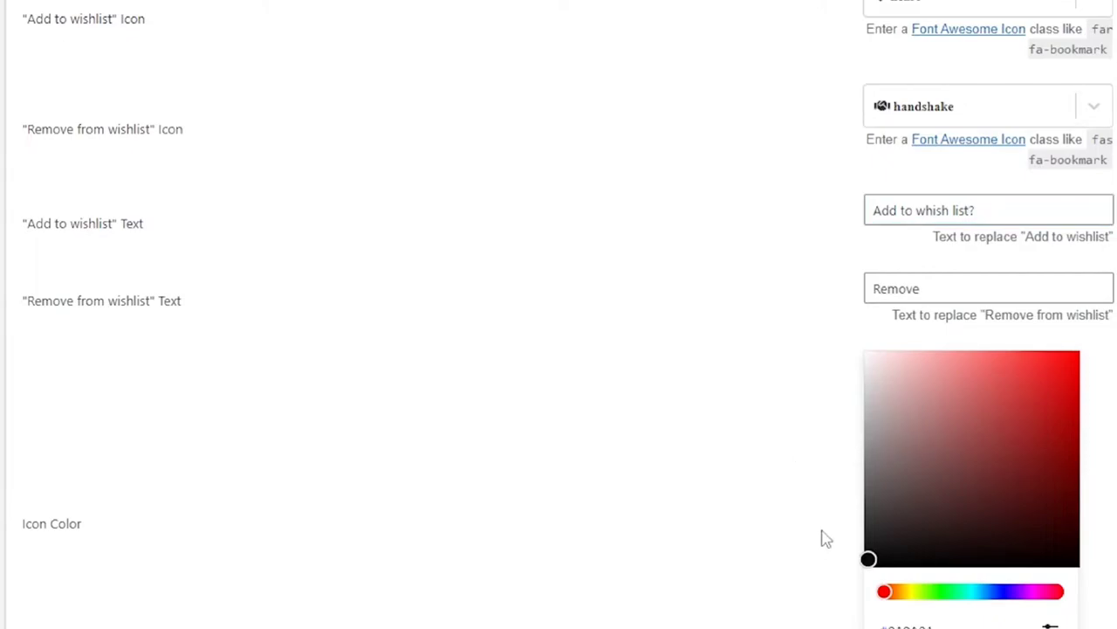
Step: Set the wishlist Icon Color to red #FA0000 and save the settings
click(919, 522)
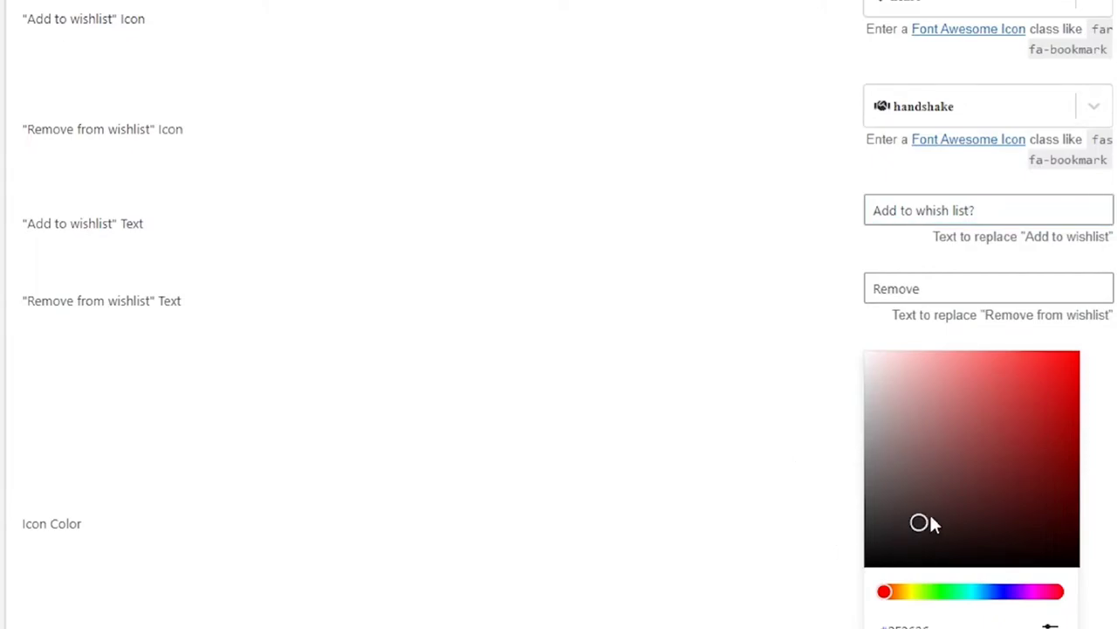
drag(919, 522, 1076, 356)
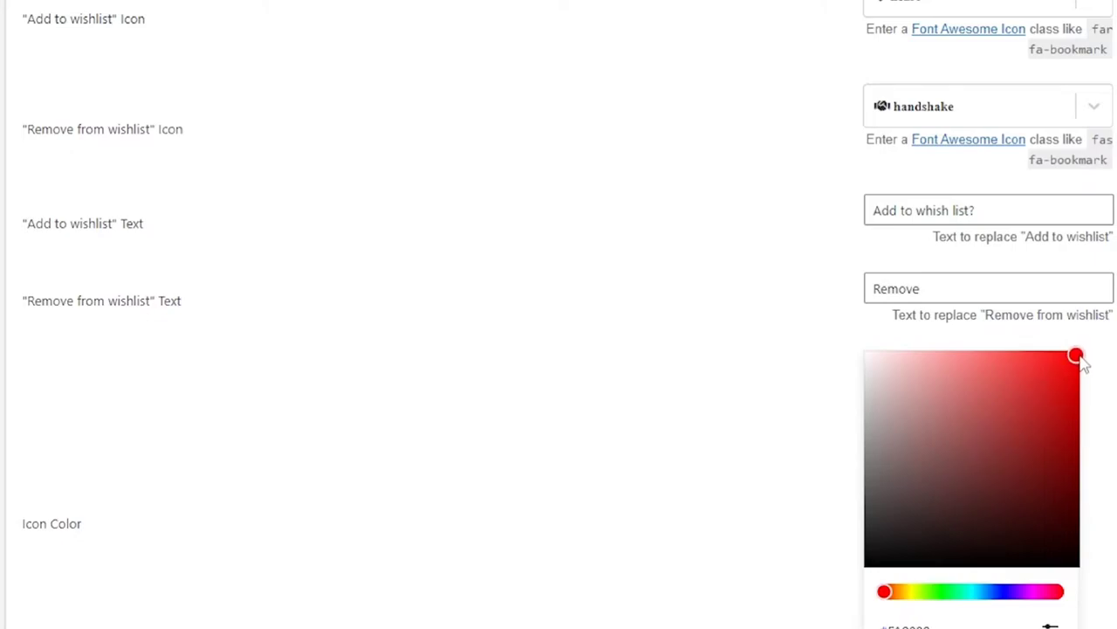
scroll(down, 3)
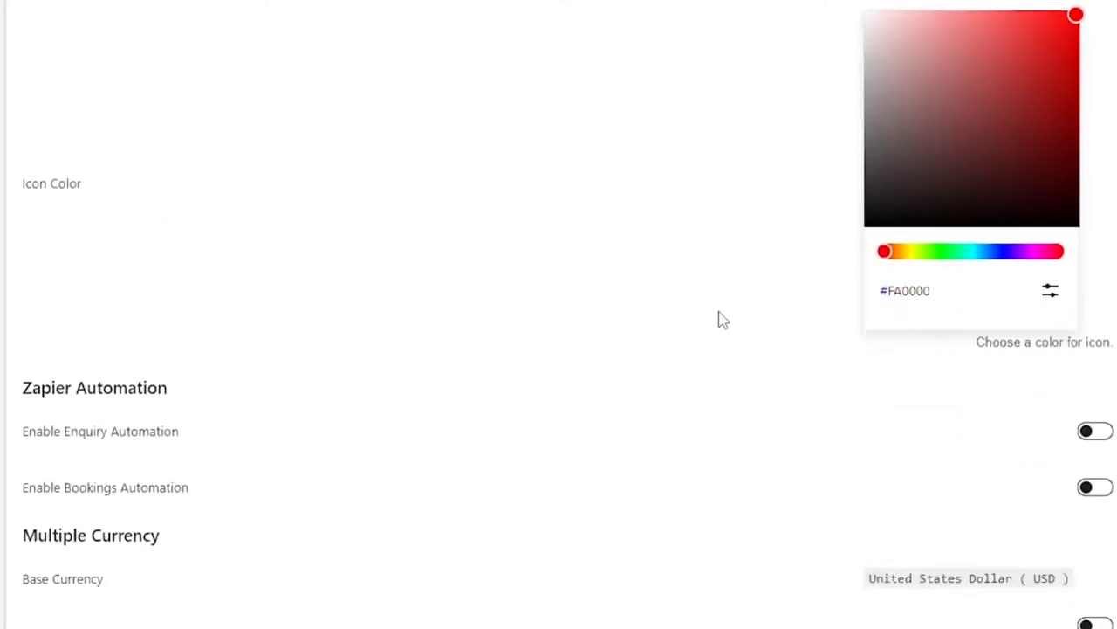
scroll(down, 3)
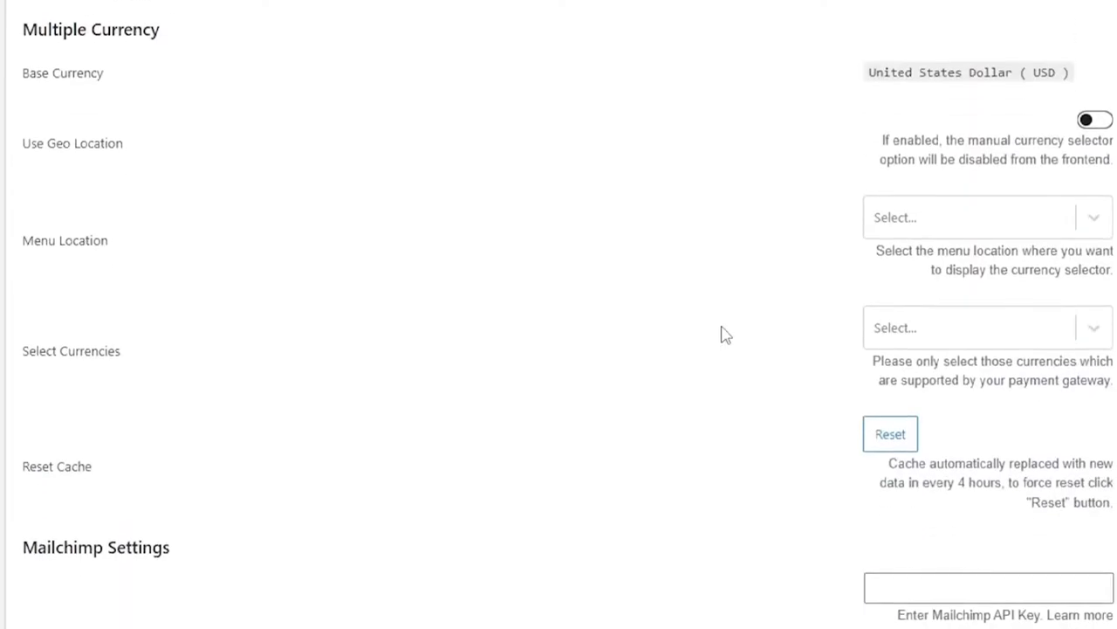
scroll(down, 3)
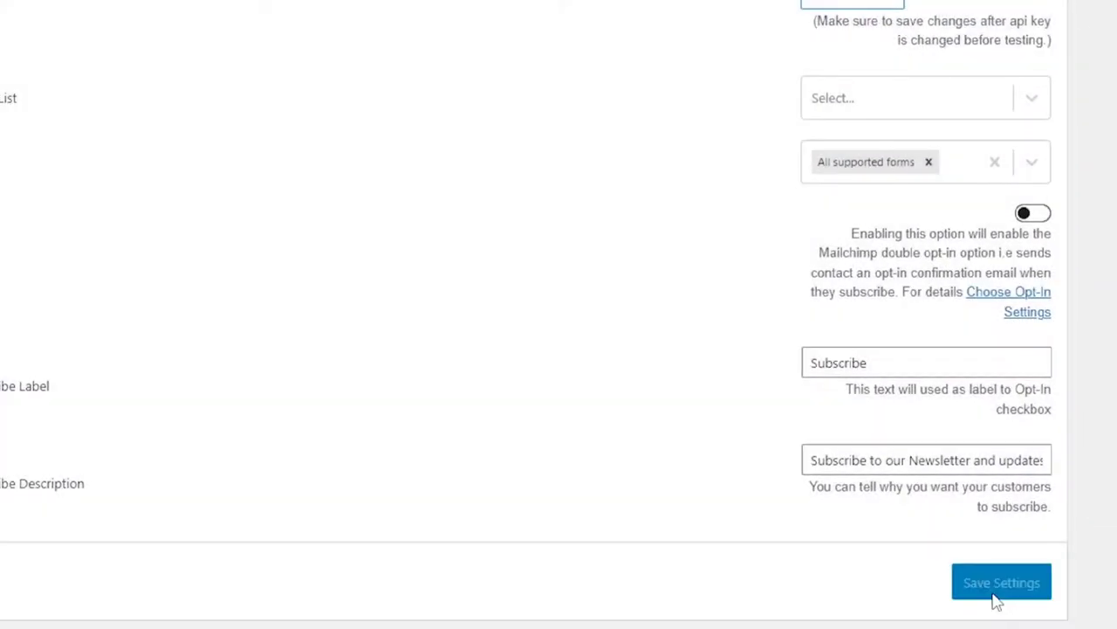
click(1002, 584)
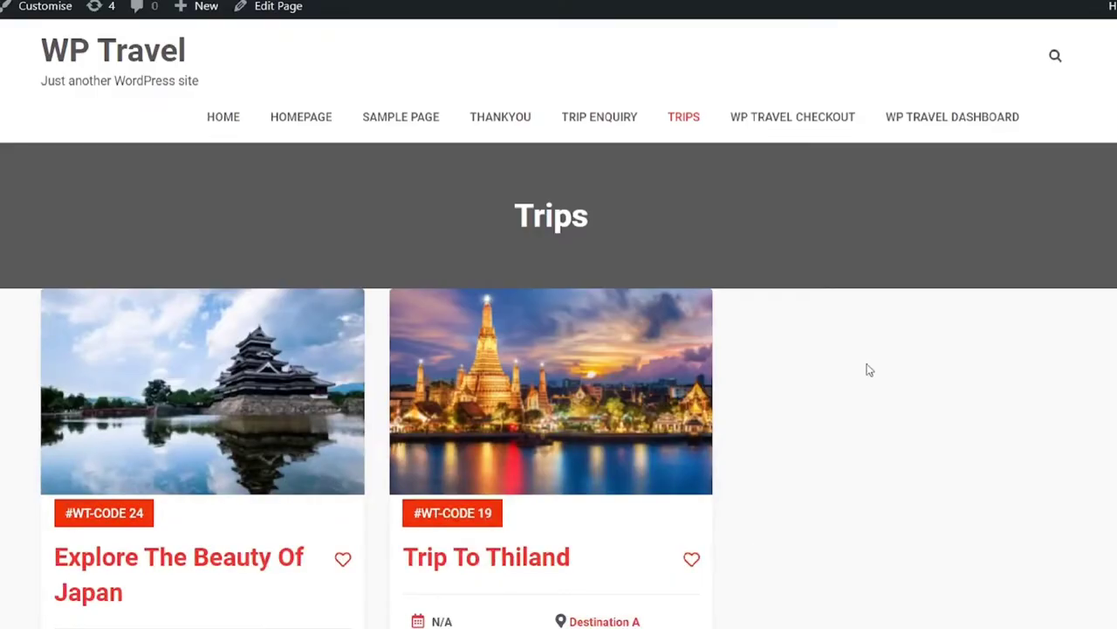
Step: Heart the Trip To Thiland card on the Trips page so it turns filled red
scroll(down, 3)
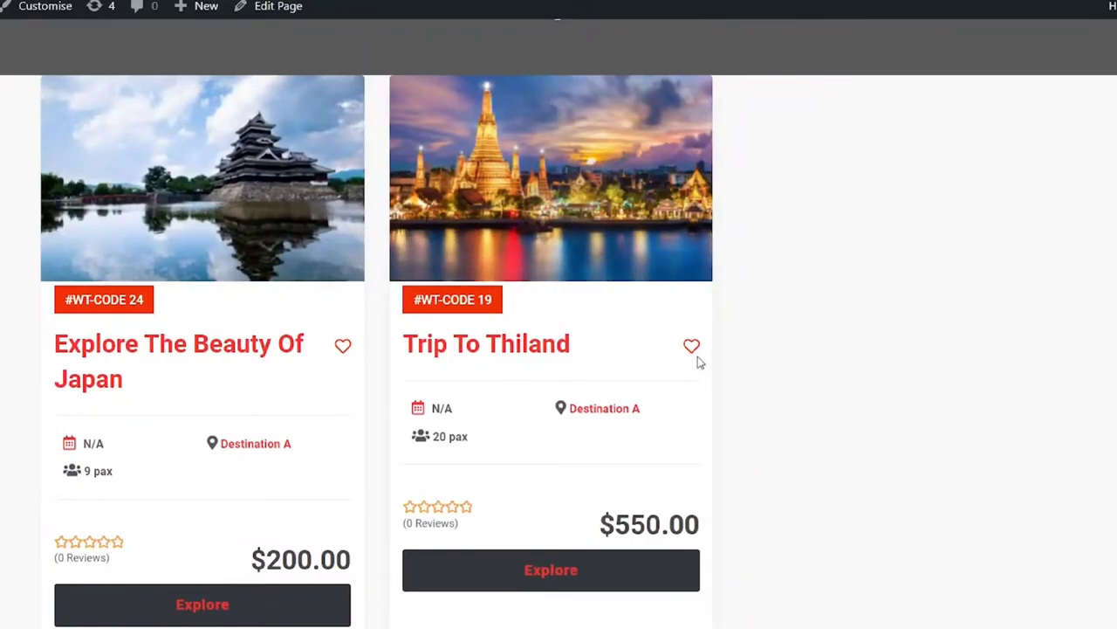
mouse_move(692, 356)
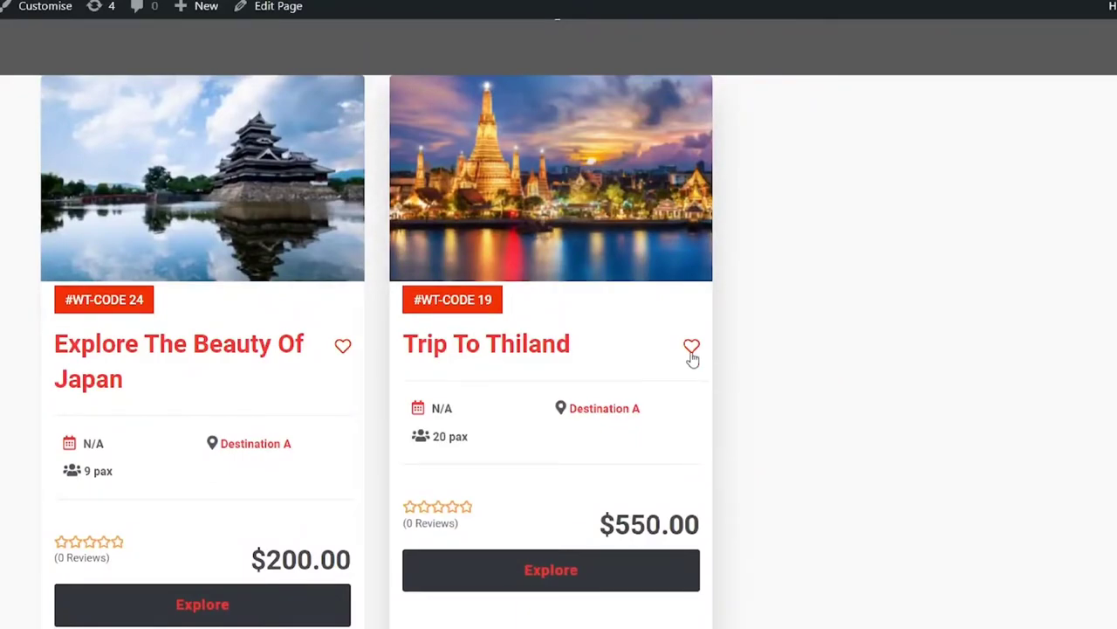
click(692, 346)
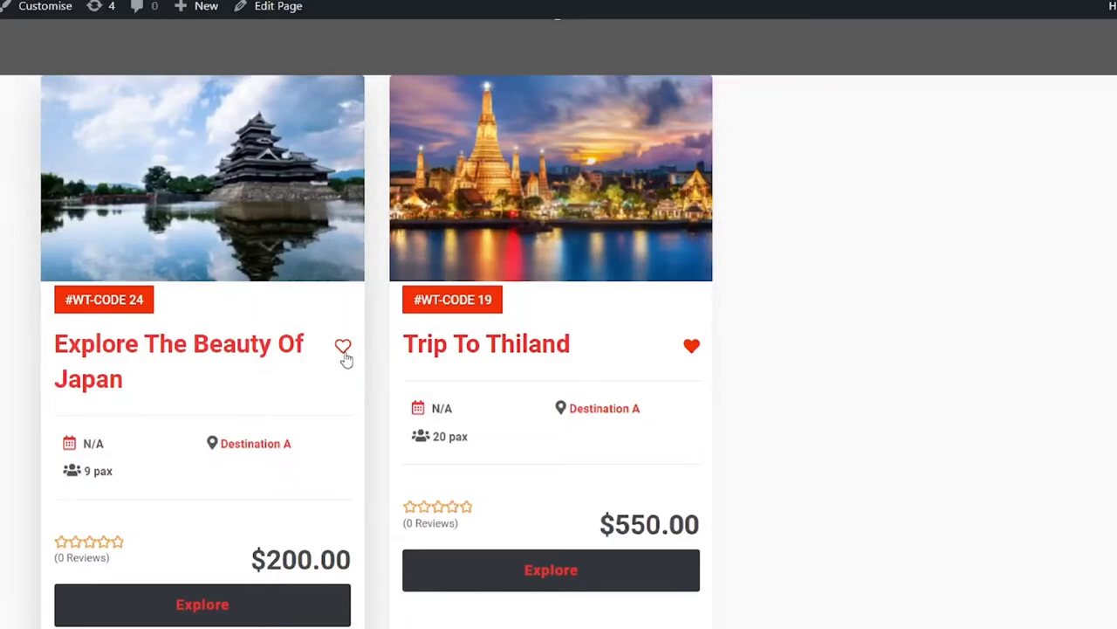
click(342, 346)
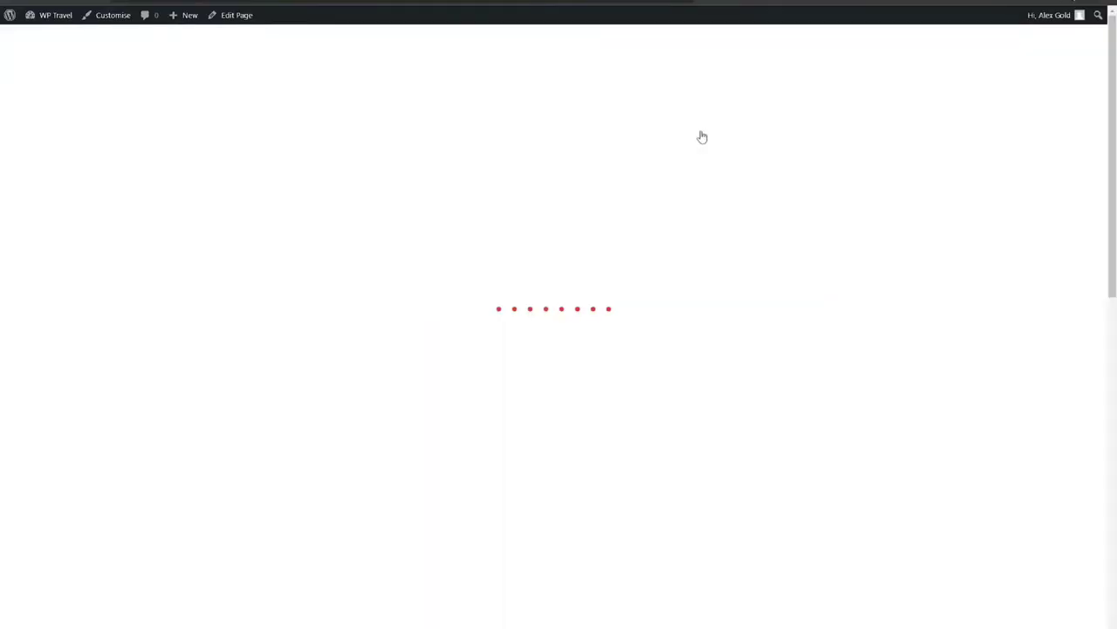
Step: Open the Dashboard page in the editor, showing its [wp_travel_user_account] shortcode content
click(708, 129)
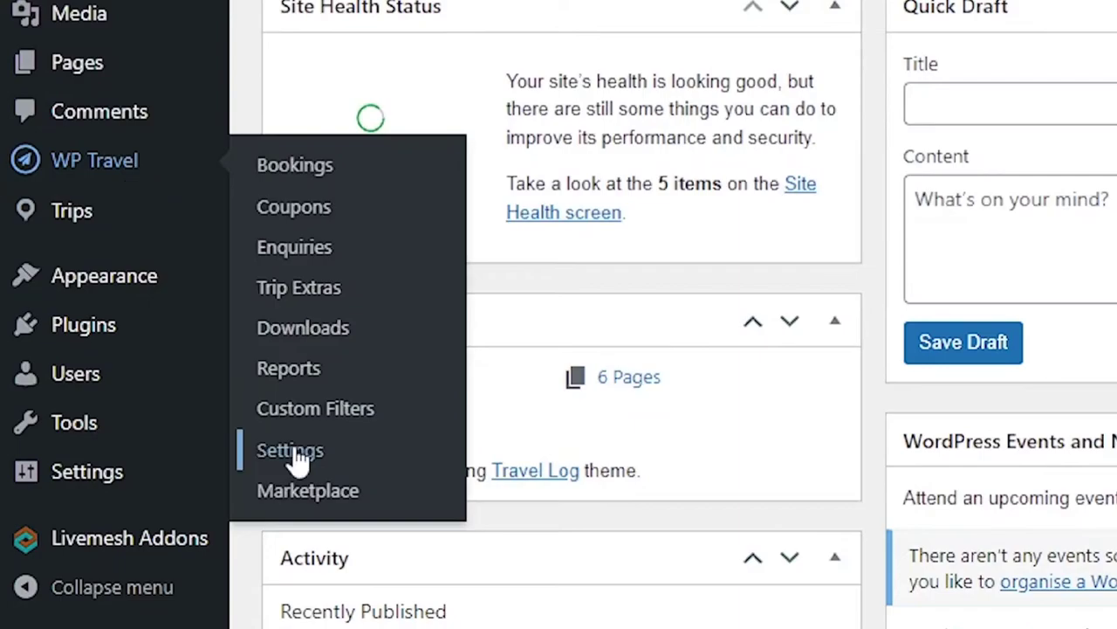
click(290, 451)
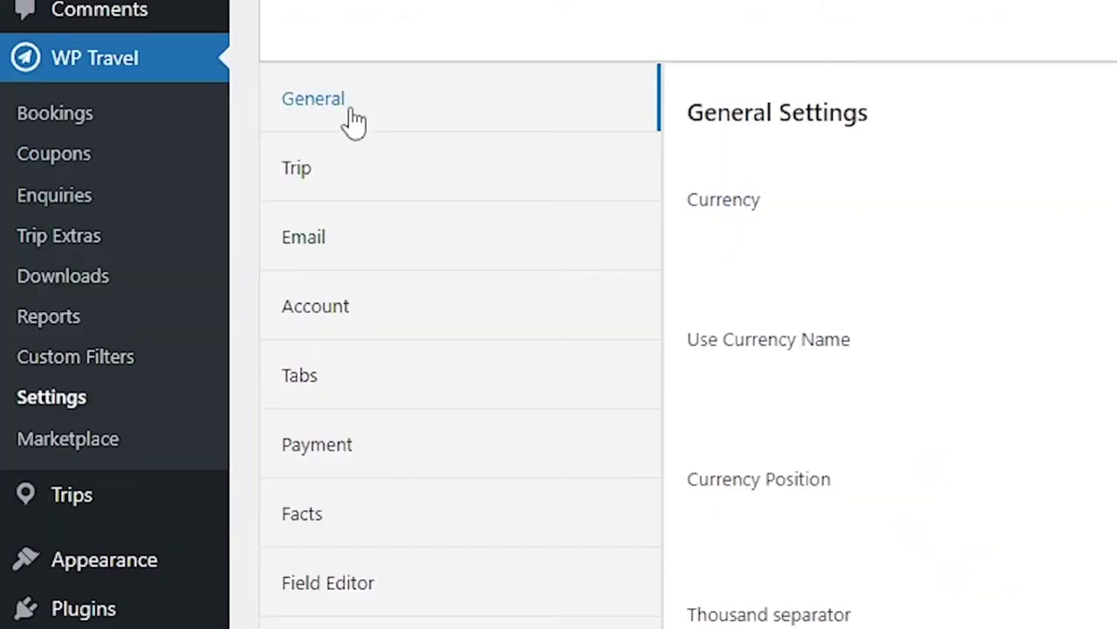
scroll(down, 3)
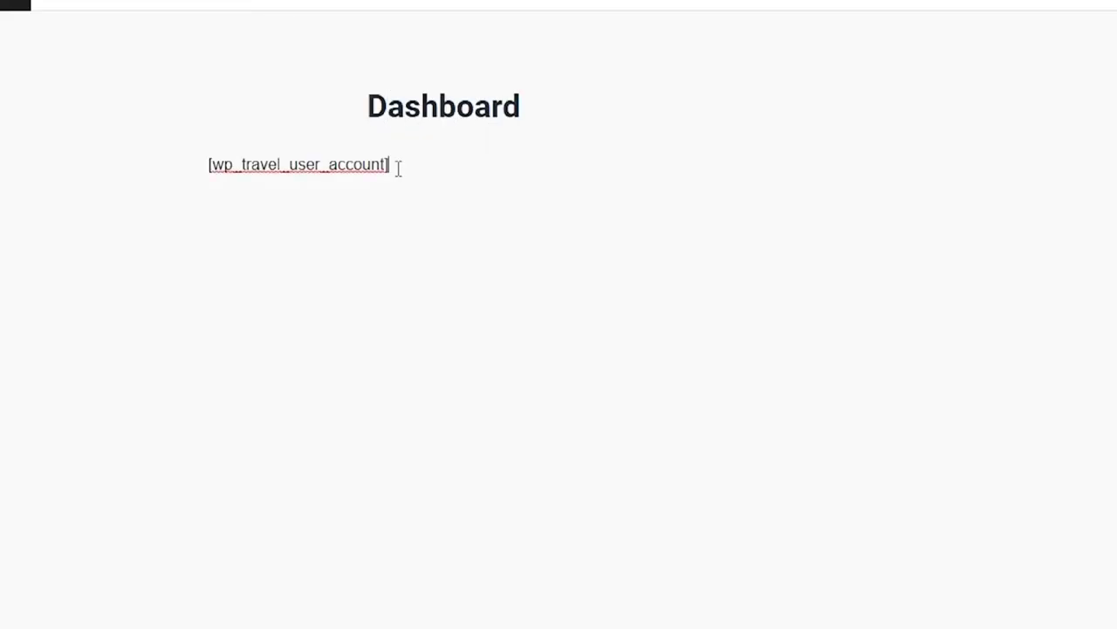
Step: View the front-end Dashboard page with its Wishlists panel, then list all site pages
click(299, 164)
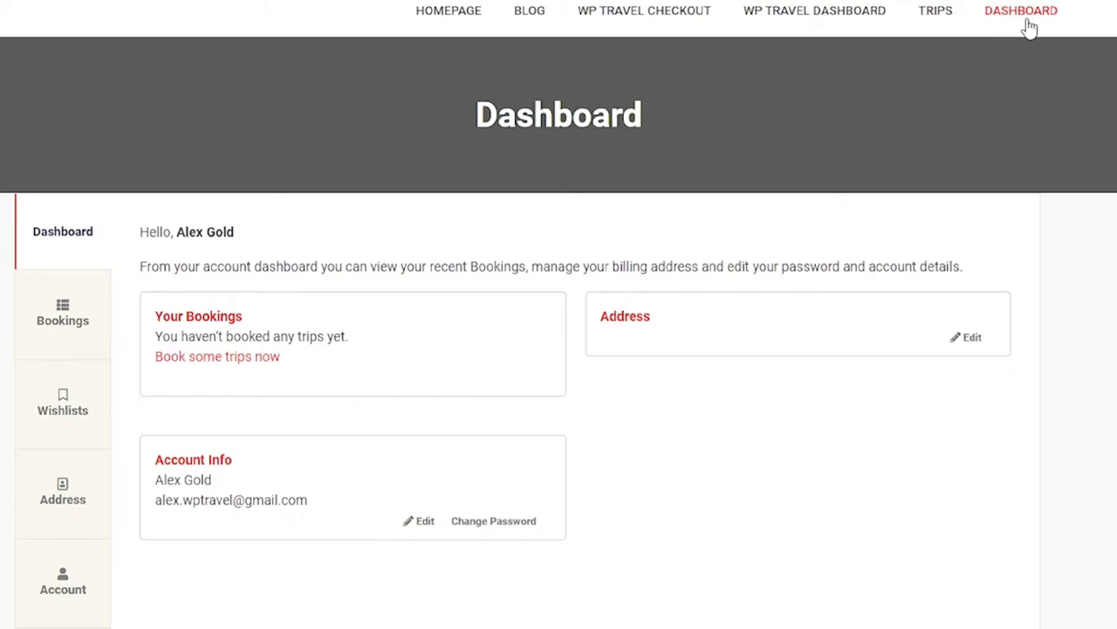
click(62, 405)
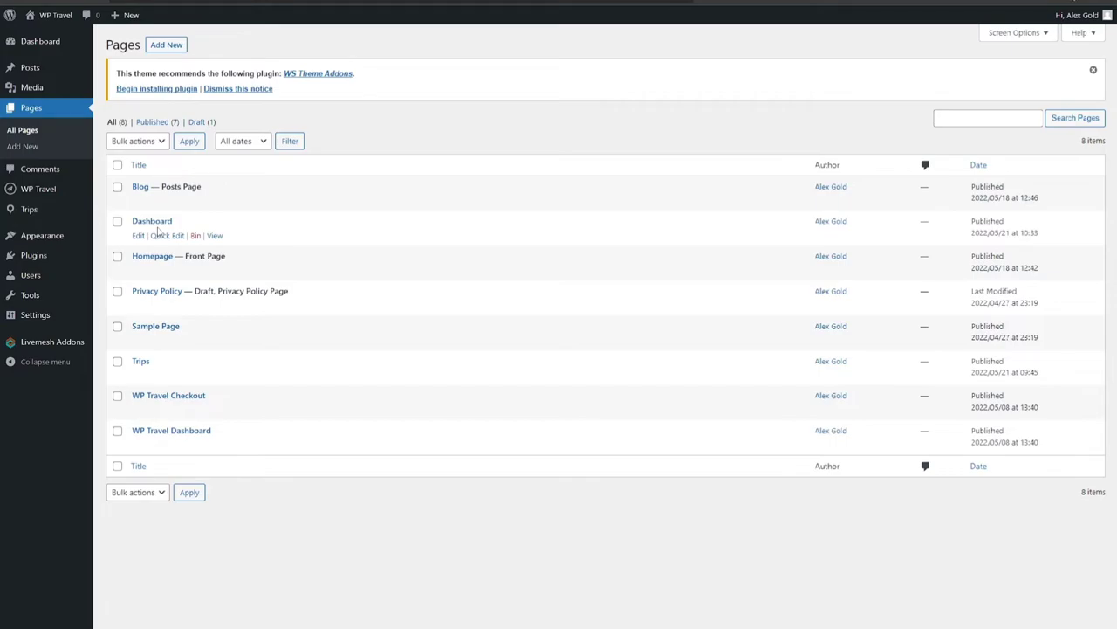
mouse_move(38, 189)
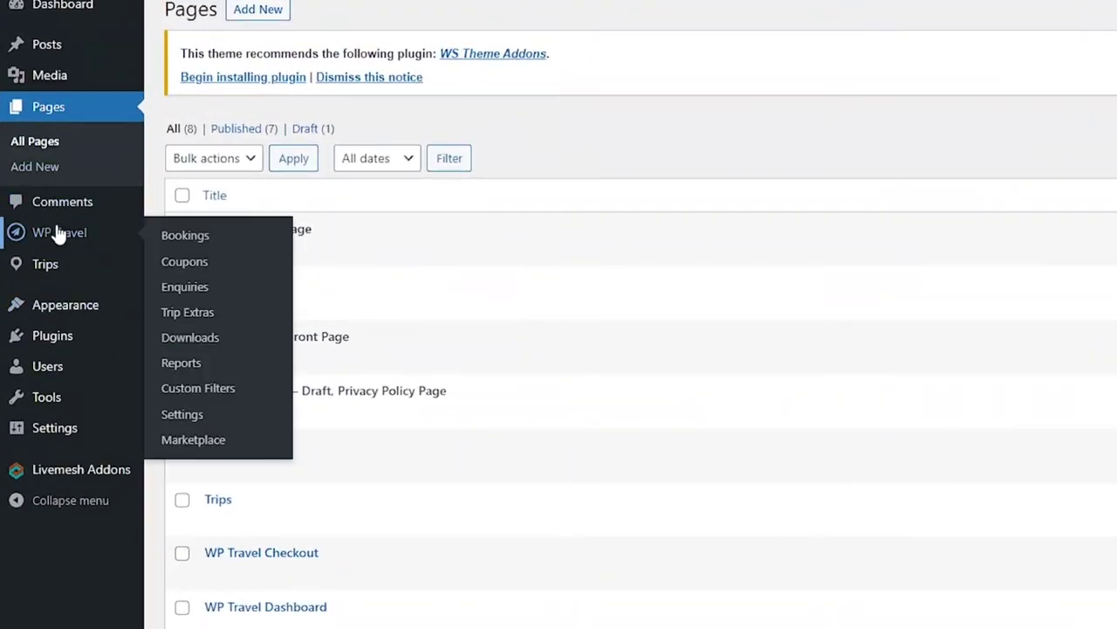
Step: Confirm in WP Travel General settings that Dashboard Page is WP Travel Dashboard
click(181, 414)
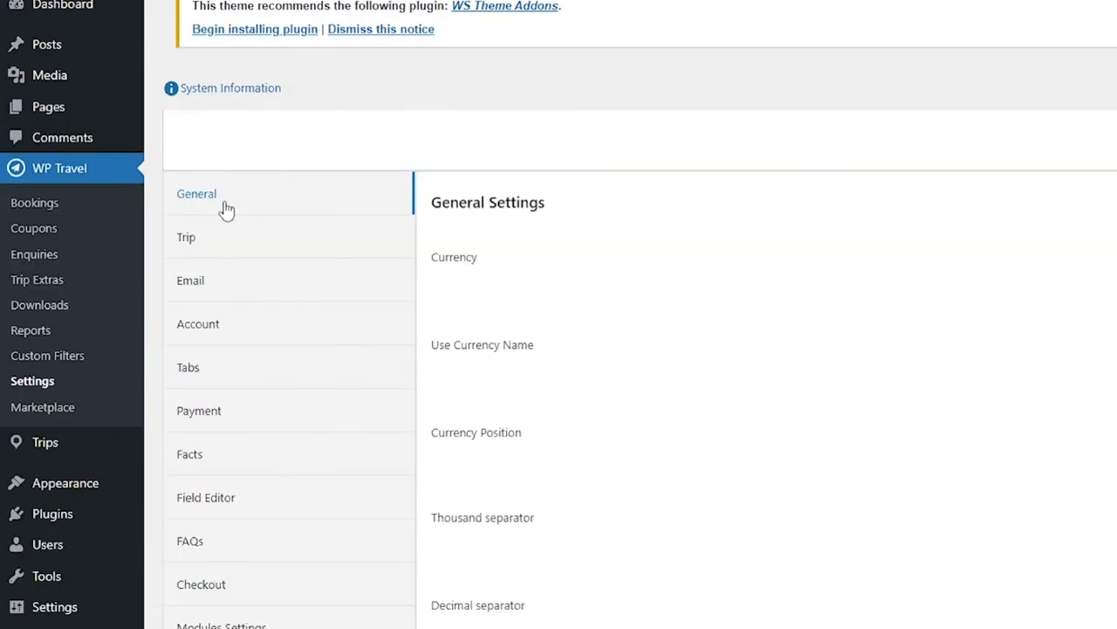
scroll(down, 3)
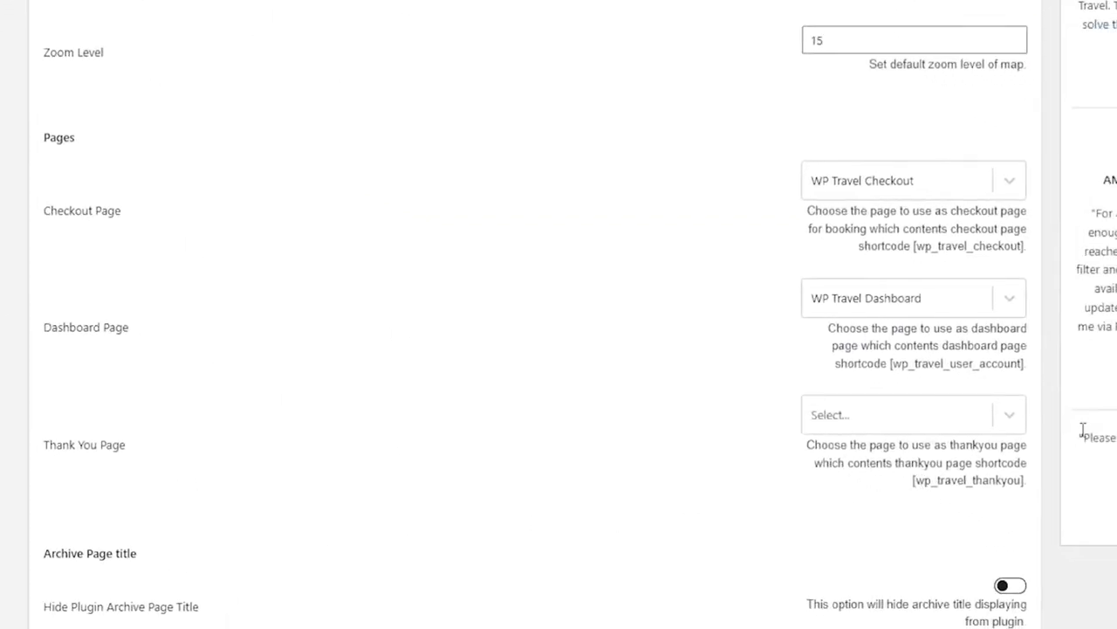
click(914, 414)
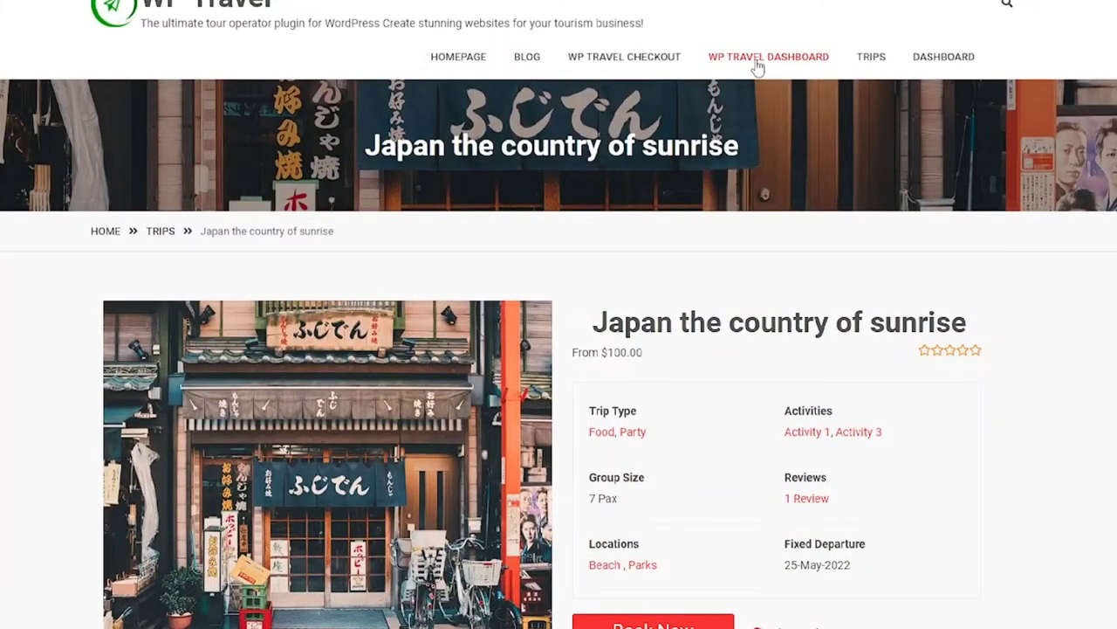
Step: Show the WP Travel Dashboard Wishlists tab listing Trip To Thiland, Canada and Australia
click(769, 56)
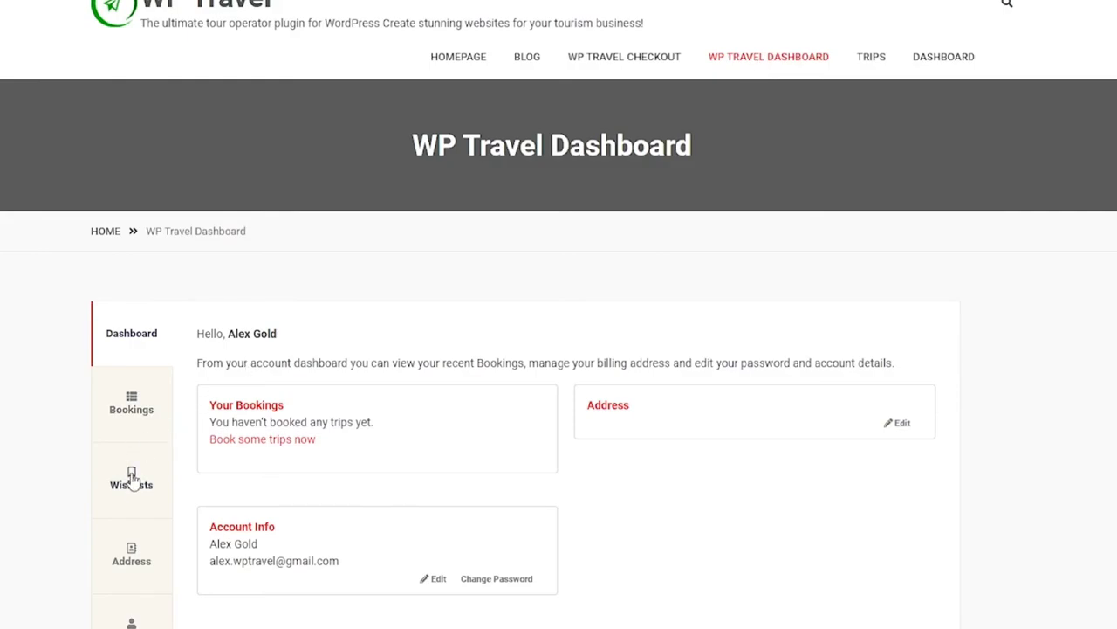
click(131, 479)
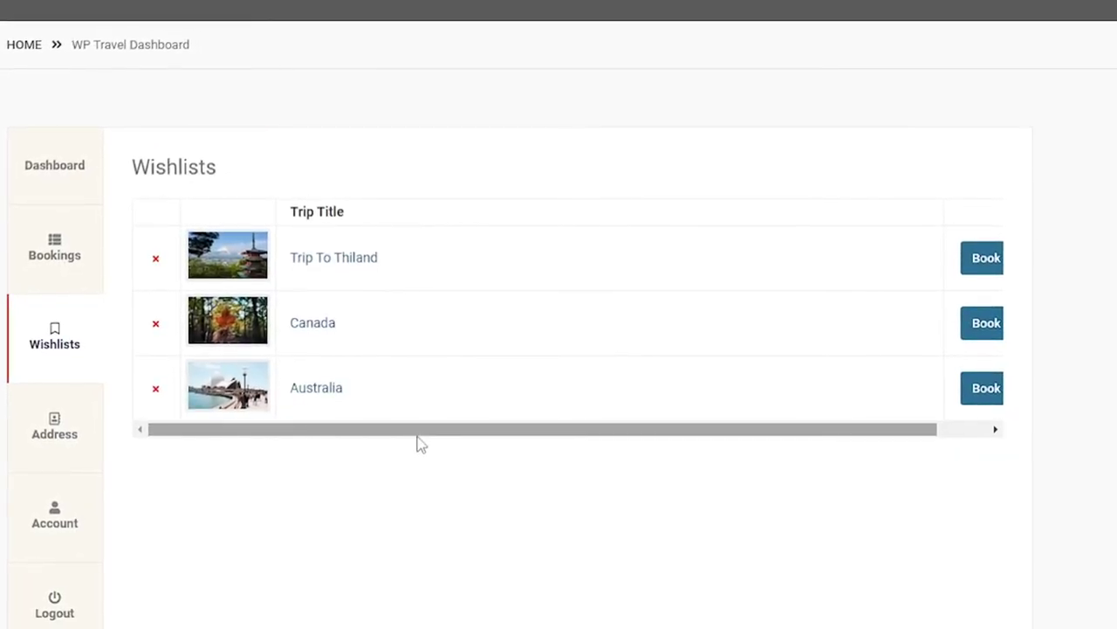
mouse_move(414, 444)
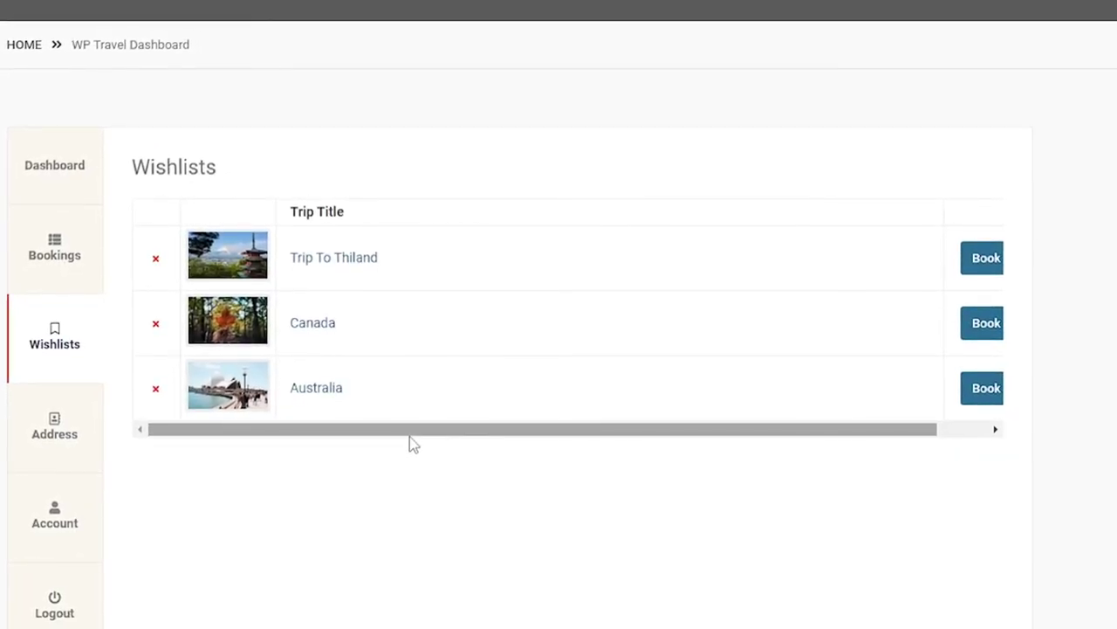